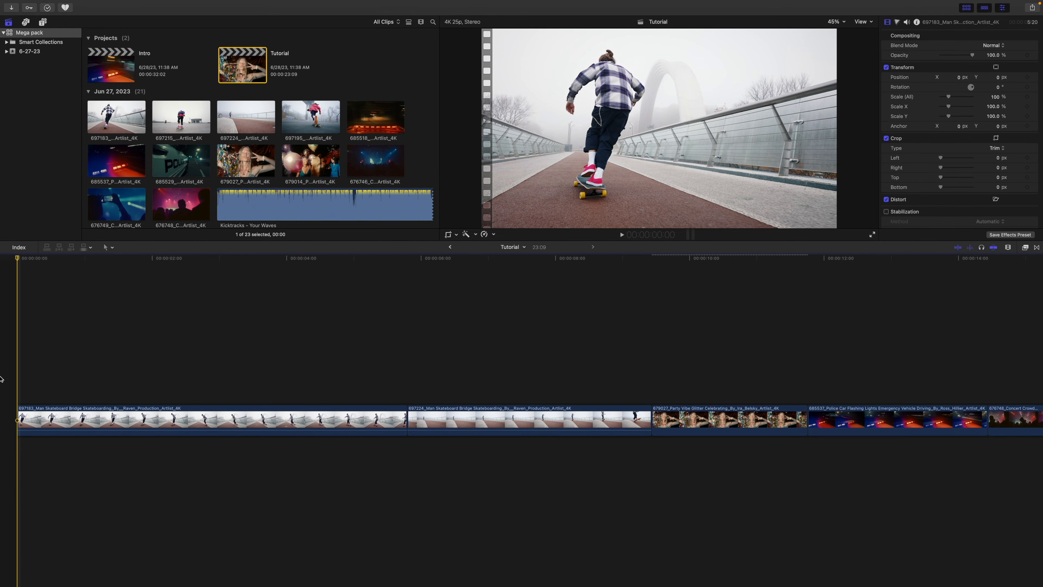
Step: Browse the installed mTransition Mega Pack 2 categories and preview a Frames transition in the viewer
{"action": "left_click", "coordinate": [644, 481]}
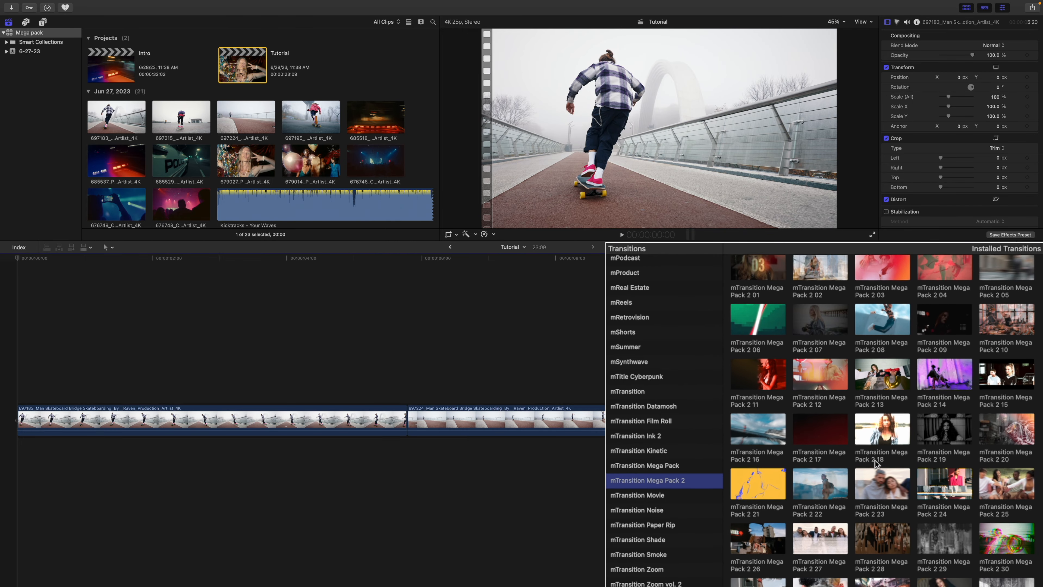
{"action": "scroll", "scroll_direction": "down", "scroll_amount": 3}
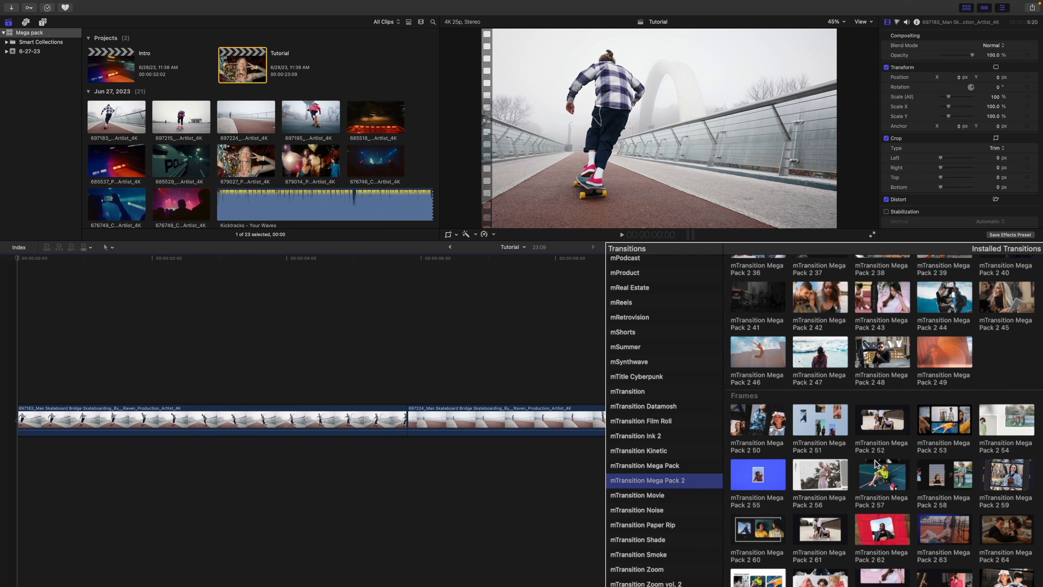
{"action": "scroll", "scroll_direction": "down", "scroll_amount": 3}
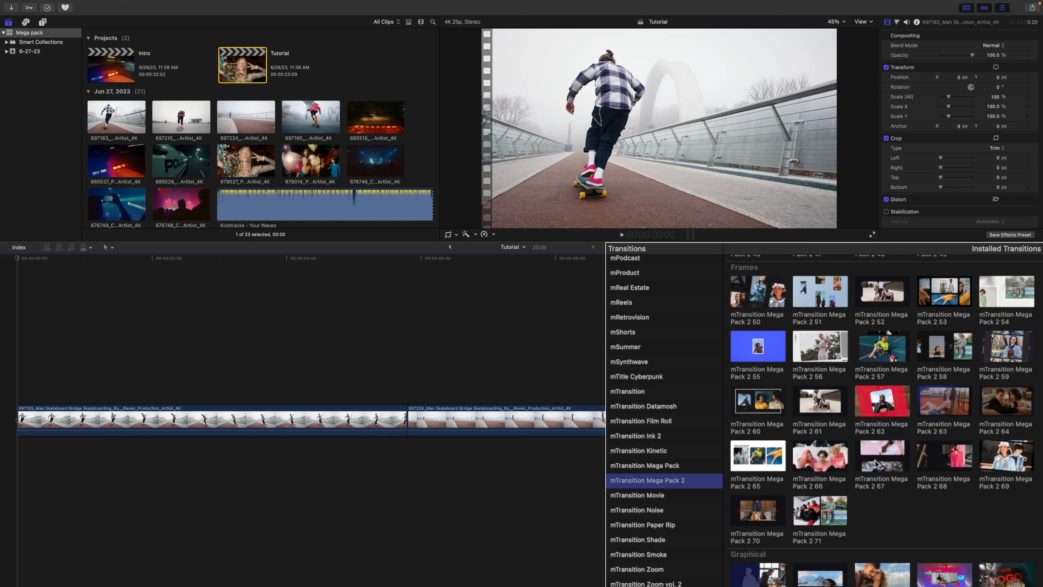
{"action": "scroll", "scroll_direction": "up", "scroll_amount": 3}
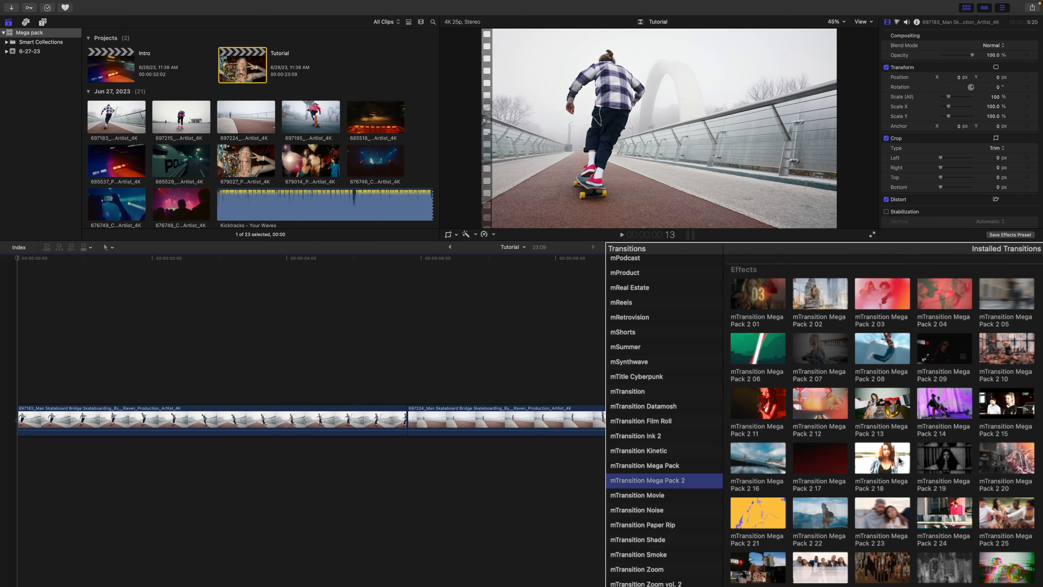
{"action": "scroll", "scroll_direction": "down", "scroll_amount": 3}
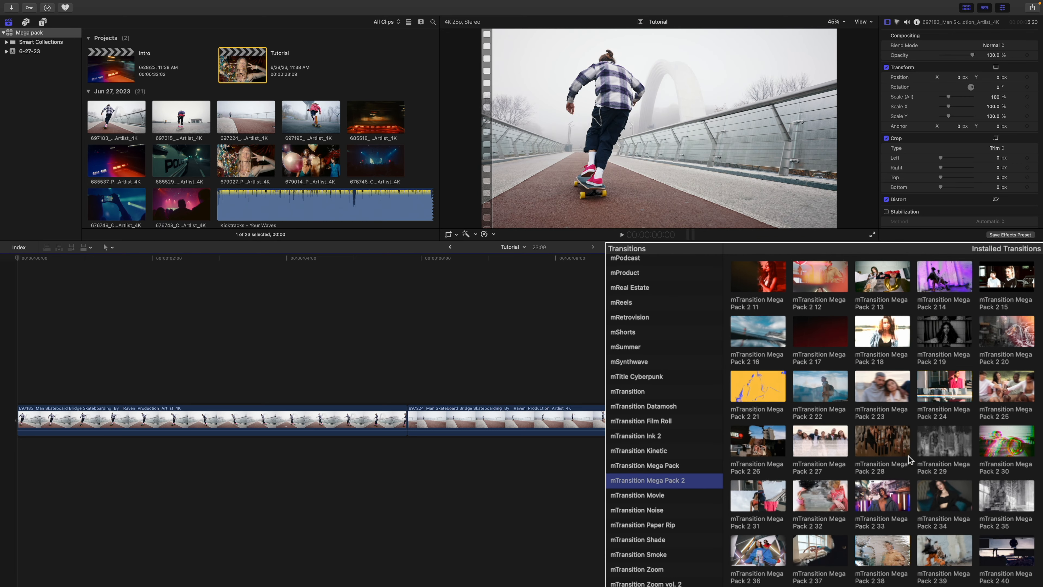
{"action": "scroll", "scroll_direction": "down", "scroll_amount": 3}
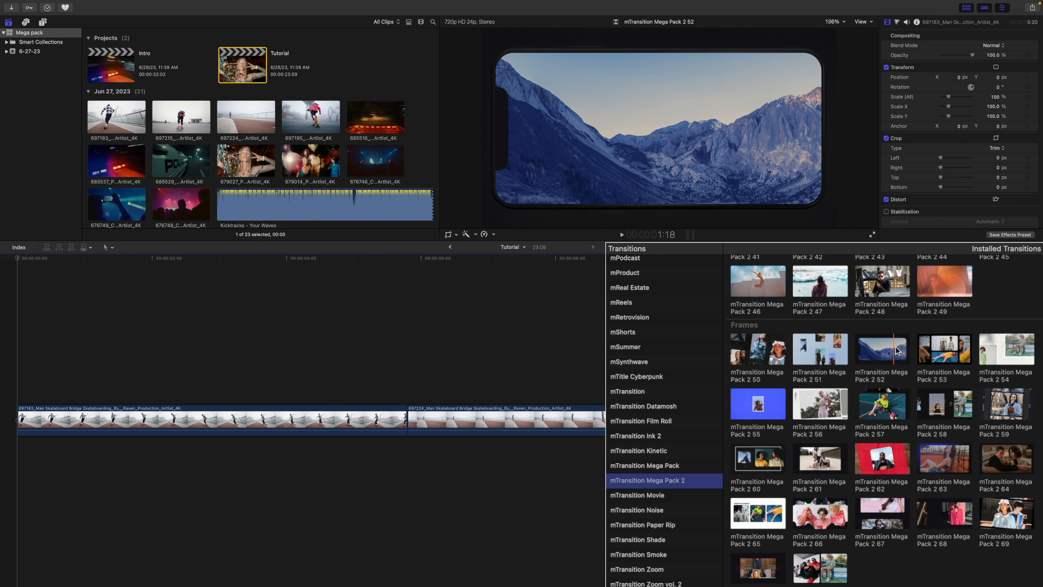
{"action": "left_click", "coordinate": [943, 349]}
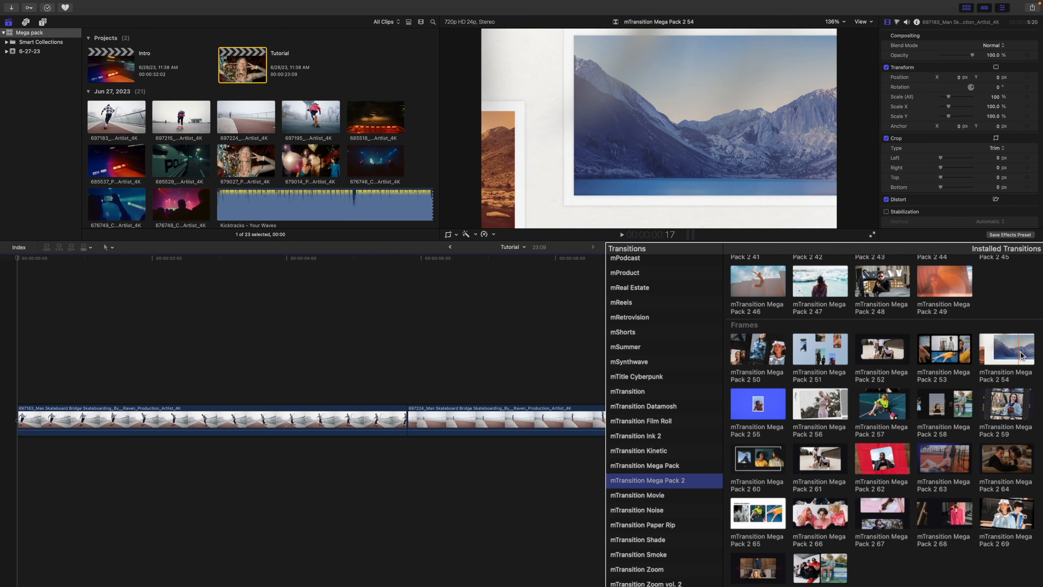
{"action": "scroll", "scroll_direction": "down", "scroll_amount": 3}
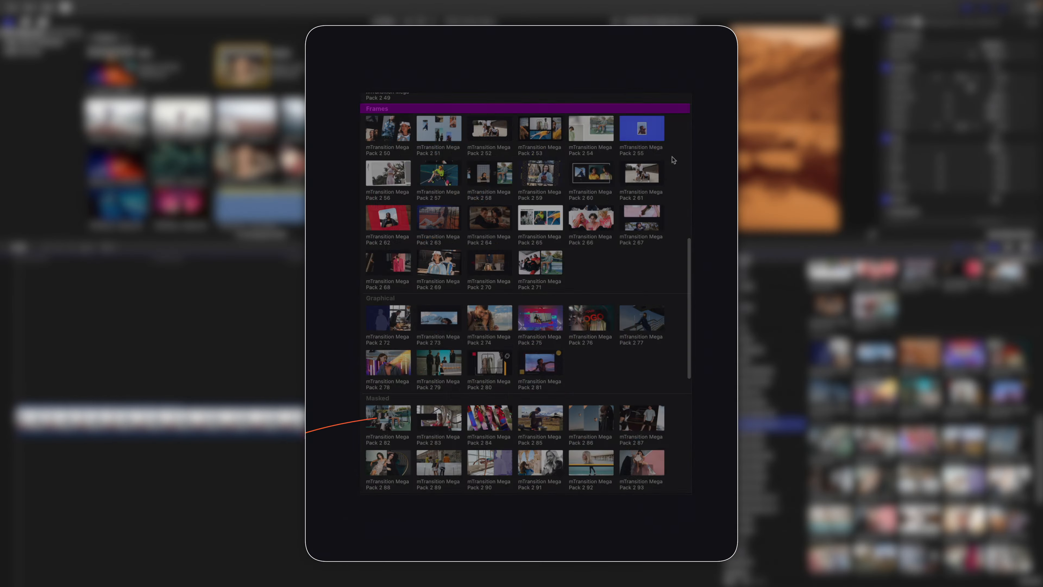
{"action": "scroll", "scroll_direction": "down", "scroll_amount": 3}
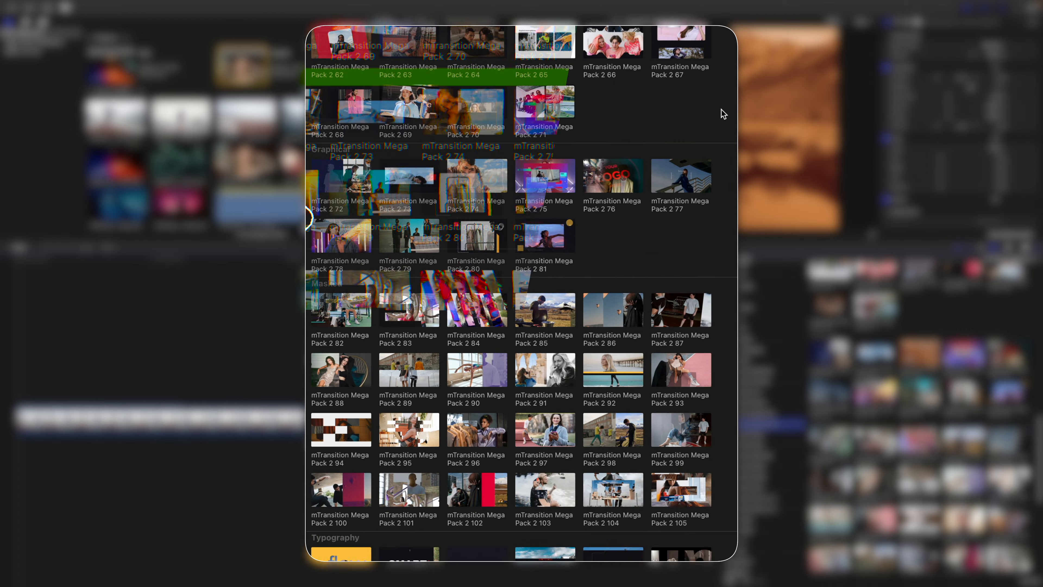
{"action": "scroll", "scroll_direction": "up", "scroll_amount": 3}
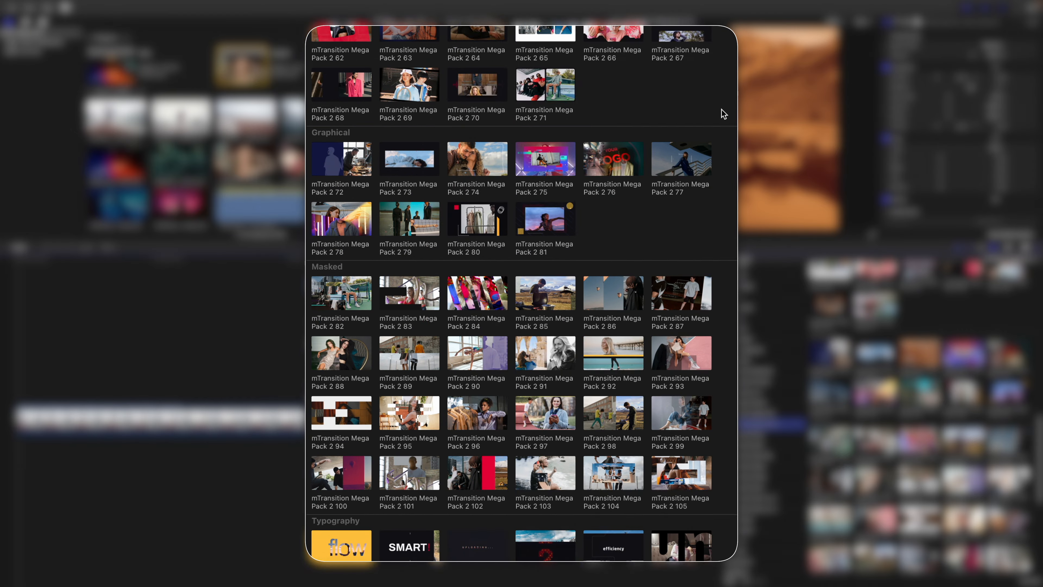
{"action": "scroll", "scroll_direction": "down", "scroll_amount": 3}
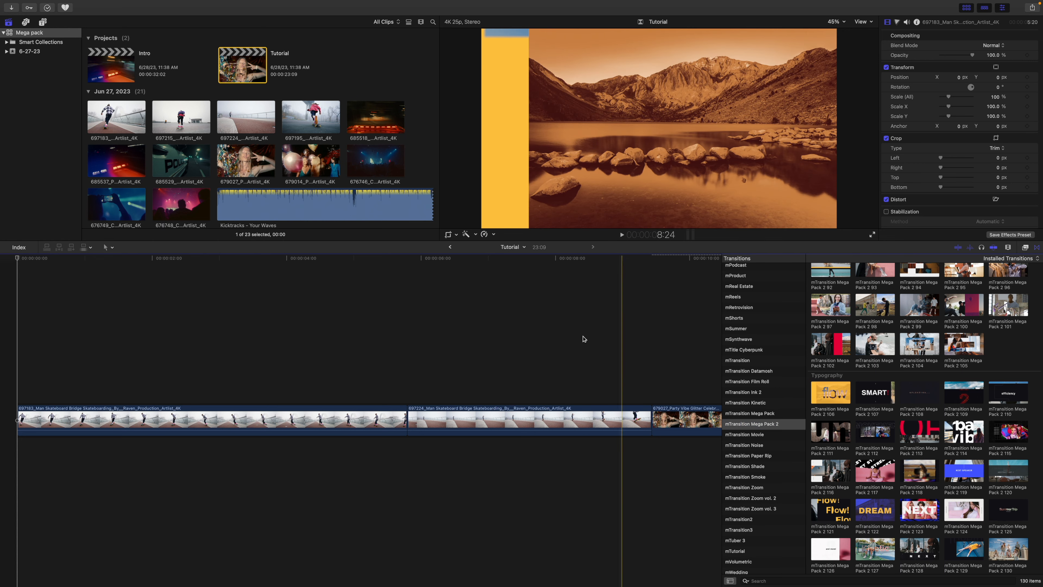
Step: Place Mega Pack 2 117 on the edit between the two skateboard clips and select it for editing
{"action": "left_click", "coordinate": [382, 258]}
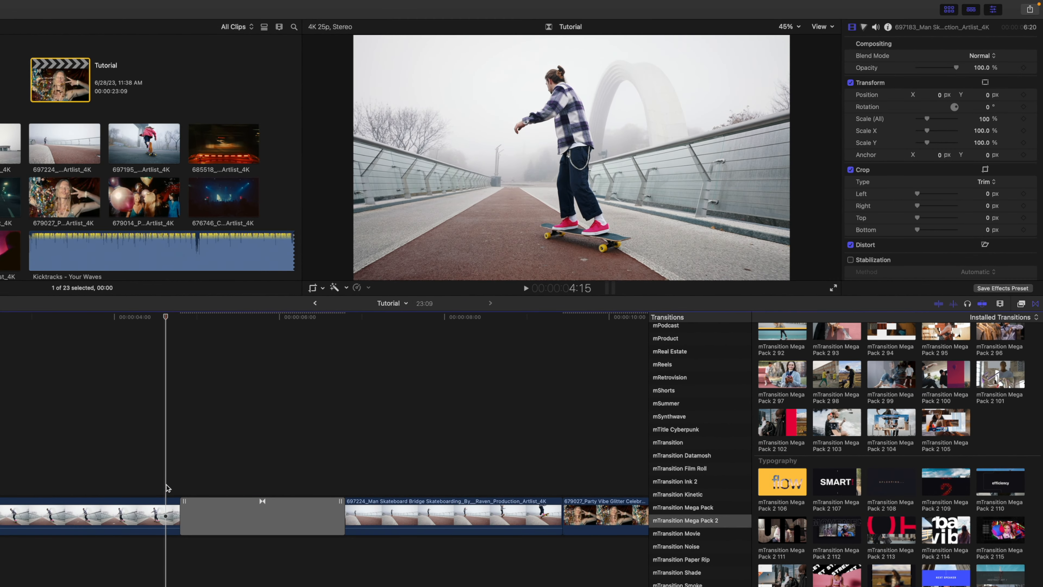
{"action": "left_click", "coordinate": [525, 288]}
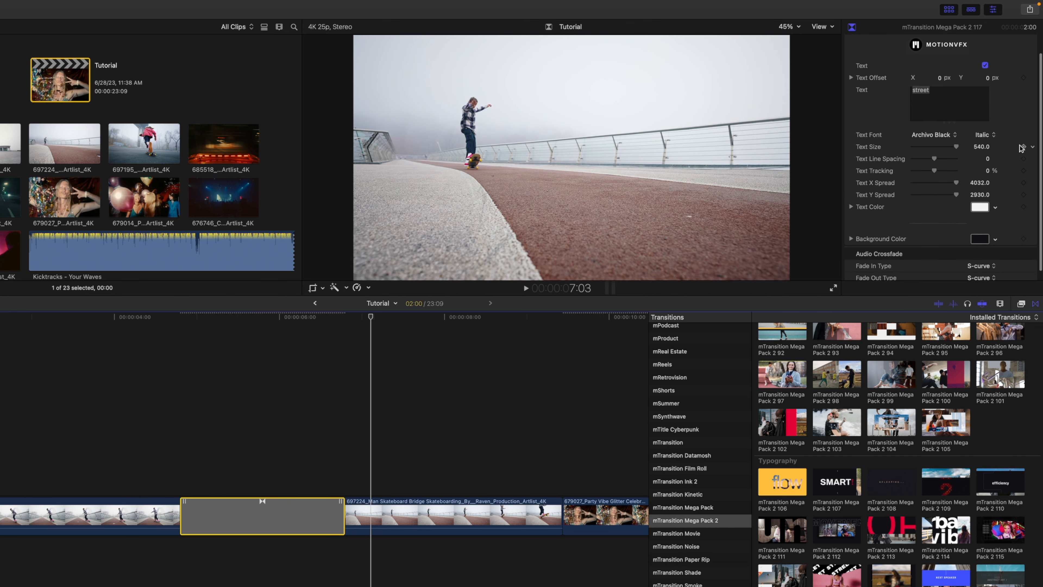
Step: Leave the Background Color unchanged and replace the transition text 'street' with 'Bridge'
{"action": "scroll", "scroll_direction": "up", "scroll_amount": 3}
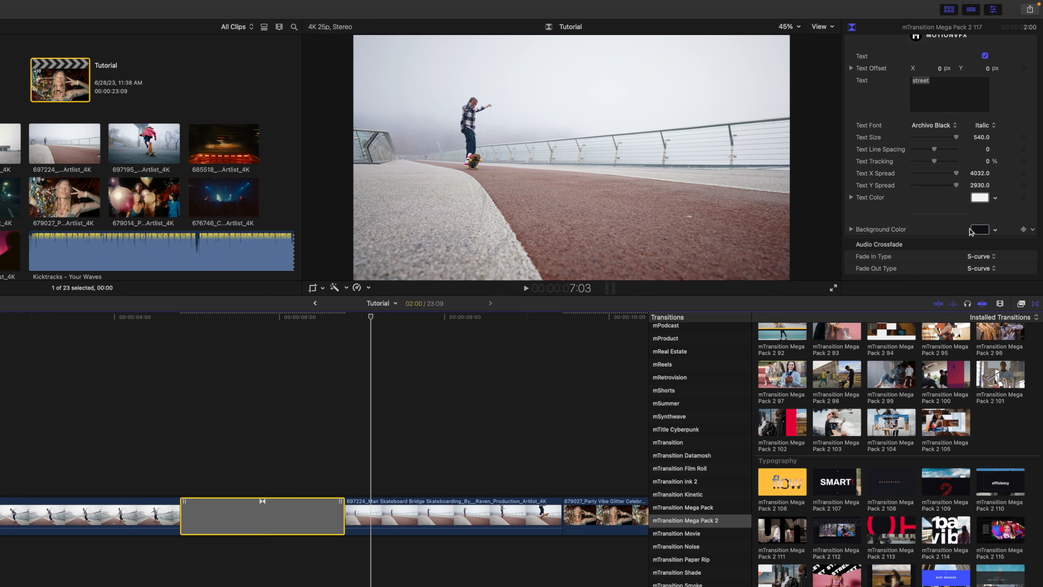
{"action": "left_click", "coordinate": [981, 229]}
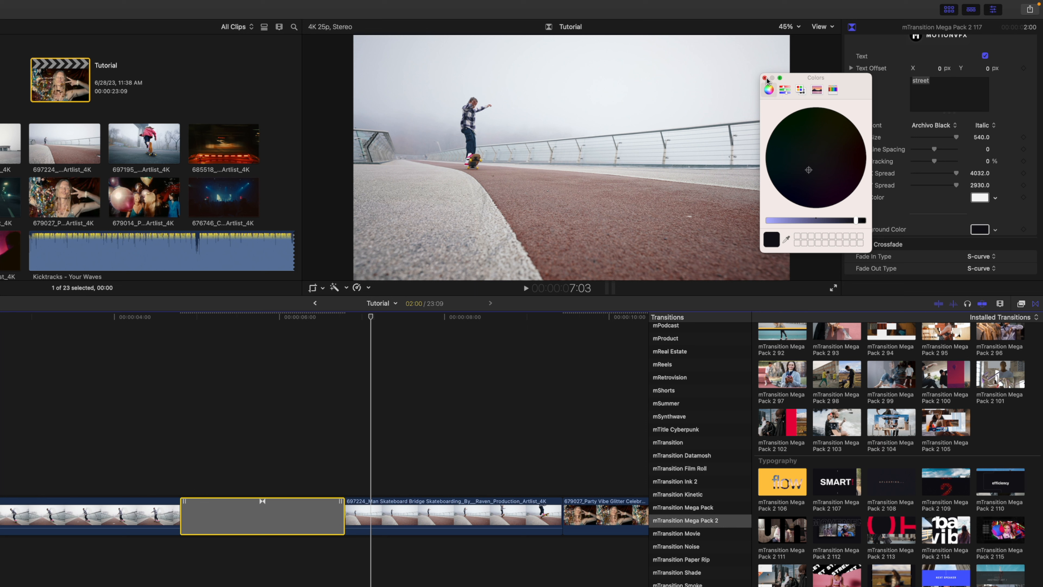
{"action": "left_click", "coordinate": [767, 78]}
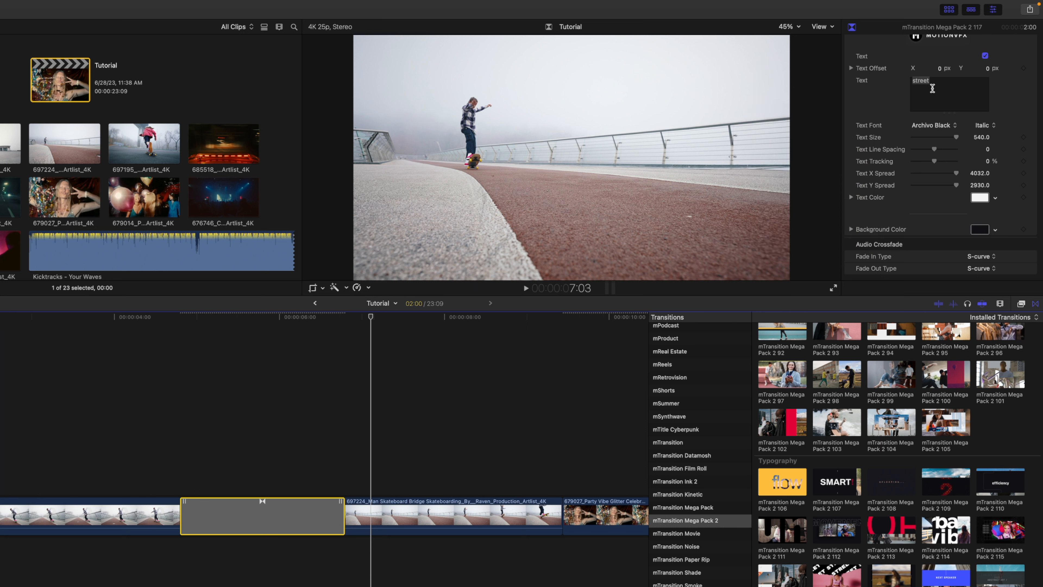
{"action": "mouse_move", "coordinate": [957, 130]}
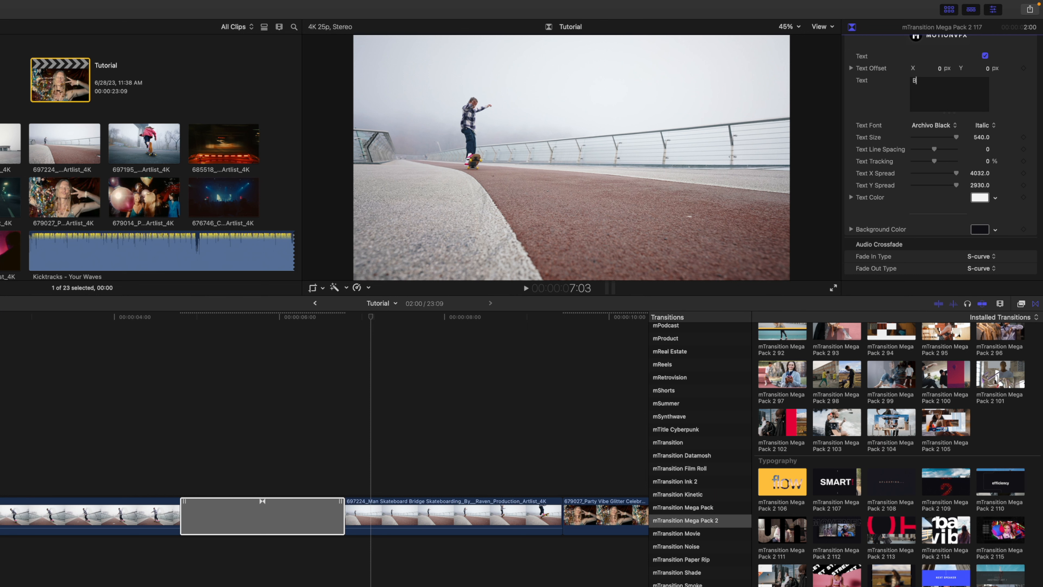
{"action": "type", "text": "Bridge"}
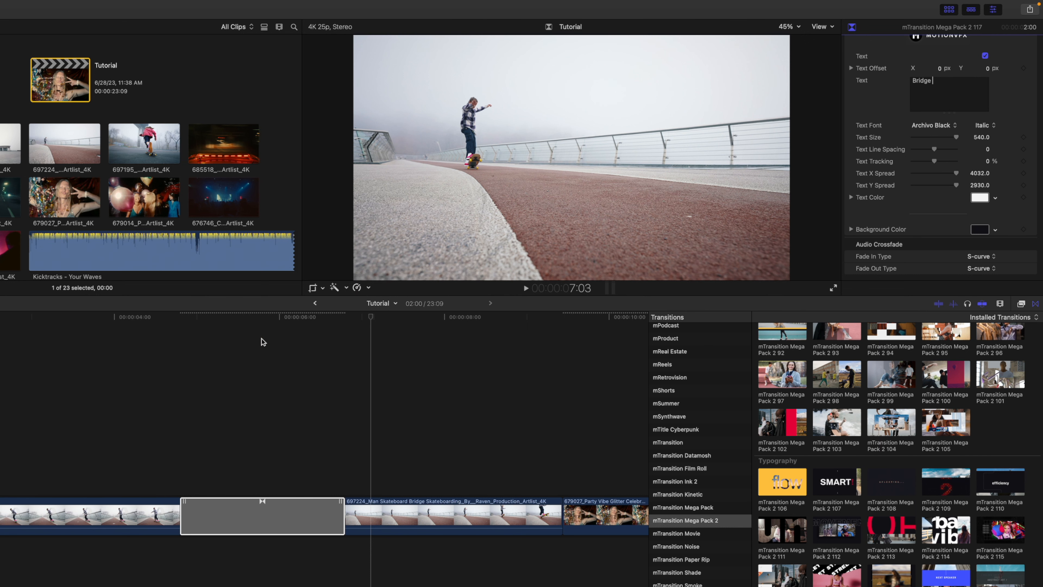
{"action": "left_click", "coordinate": [222, 317]}
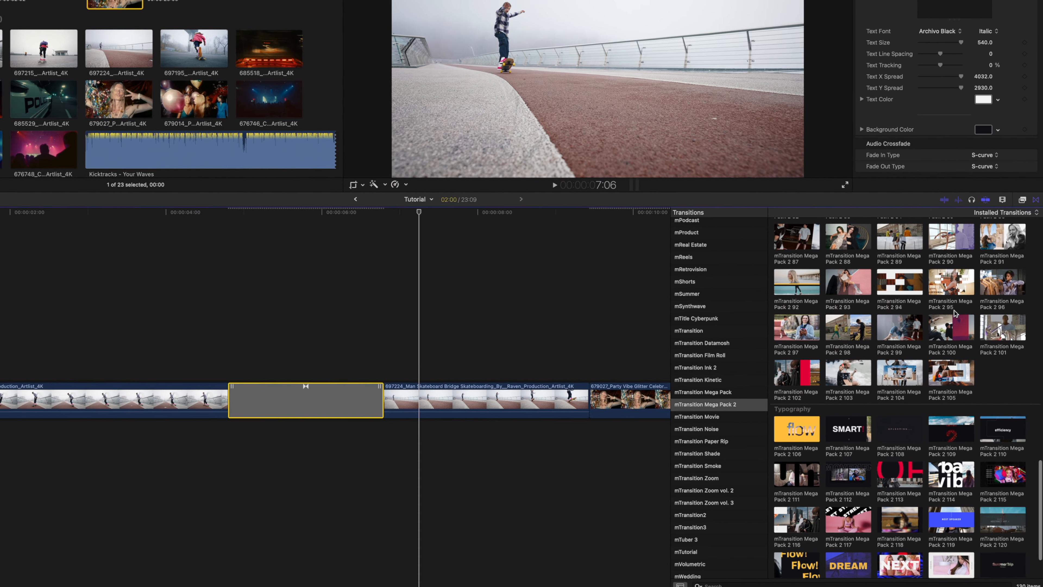
{"action": "scroll", "scroll_direction": "up", "scroll_amount": 3}
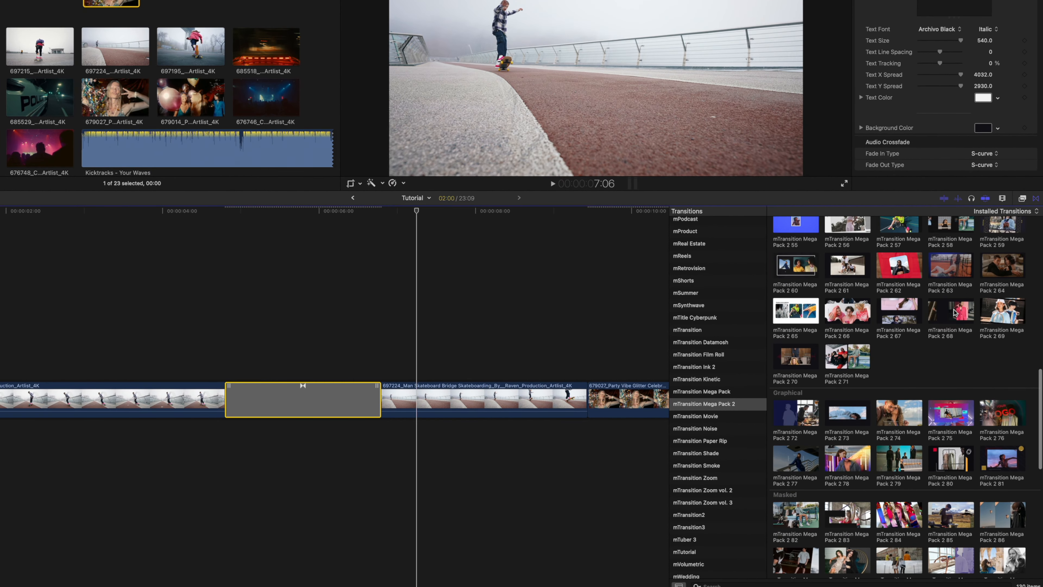
{"action": "scroll", "scroll_direction": "up", "scroll_amount": 3}
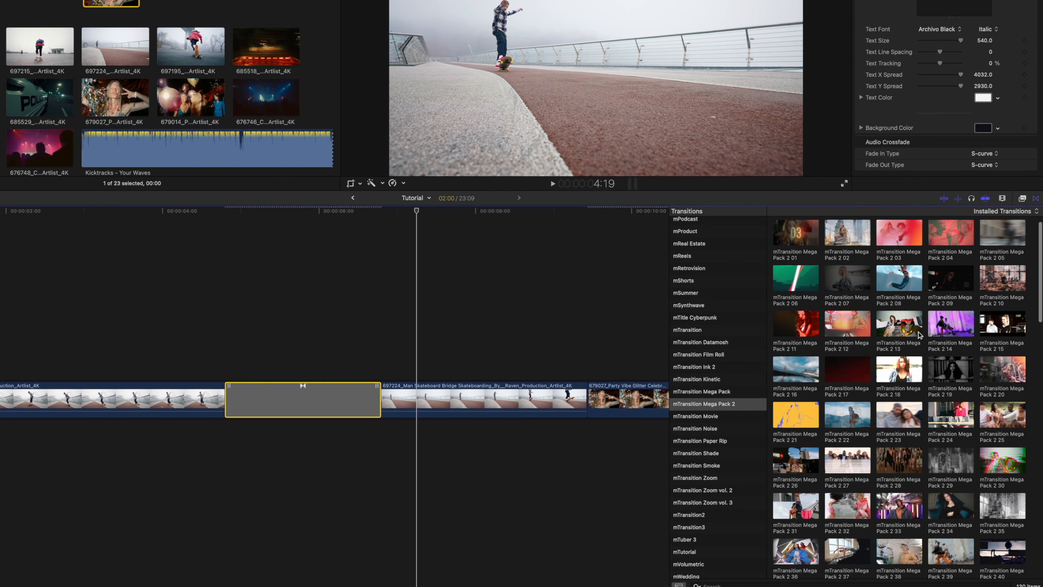
{"action": "scroll", "scroll_direction": "down", "scroll_amount": 3}
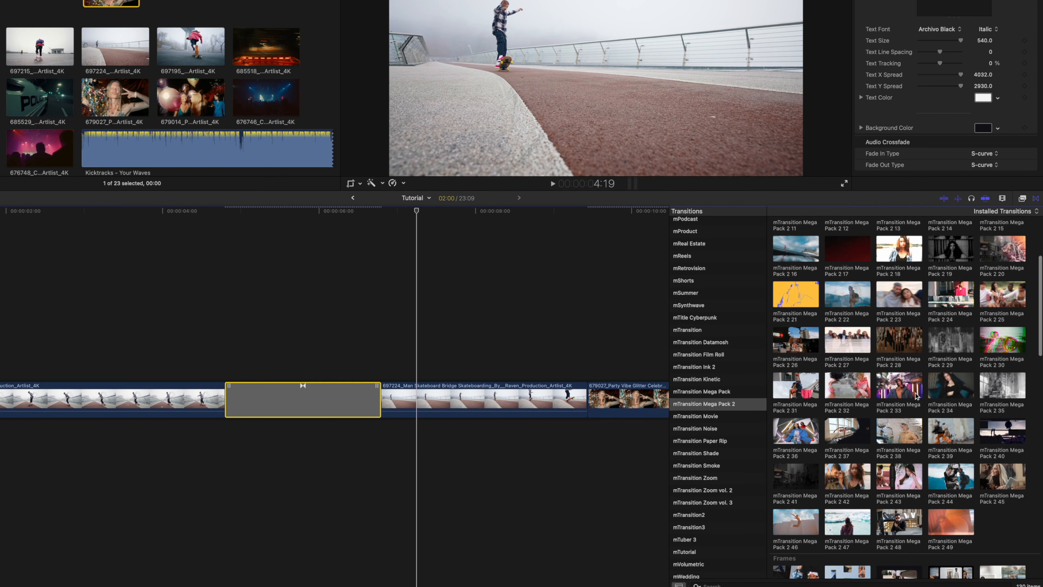
{"action": "scroll", "scroll_direction": "up", "scroll_amount": 3}
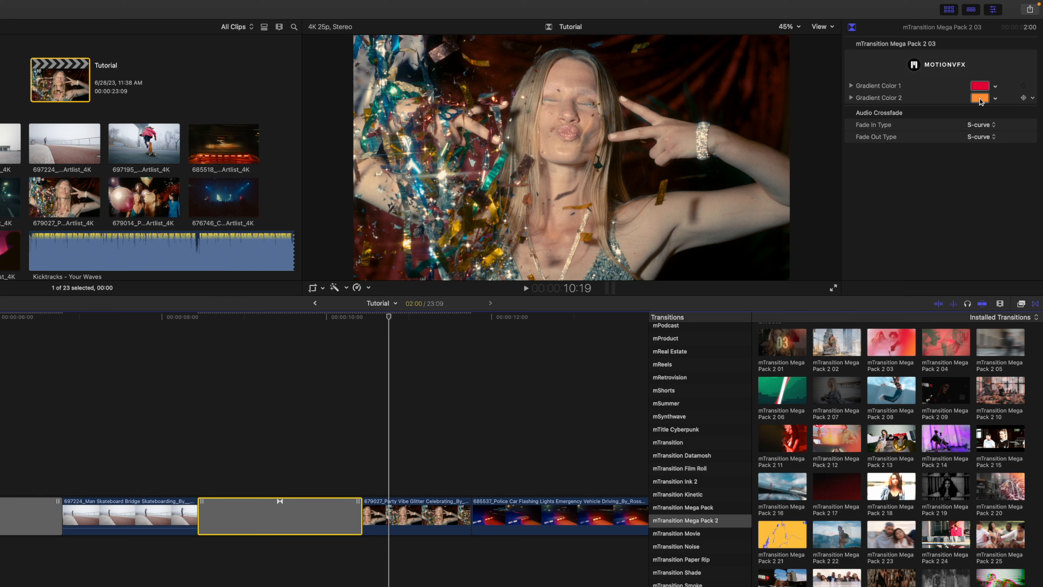
{"action": "mouse_move", "coordinate": [981, 99]}
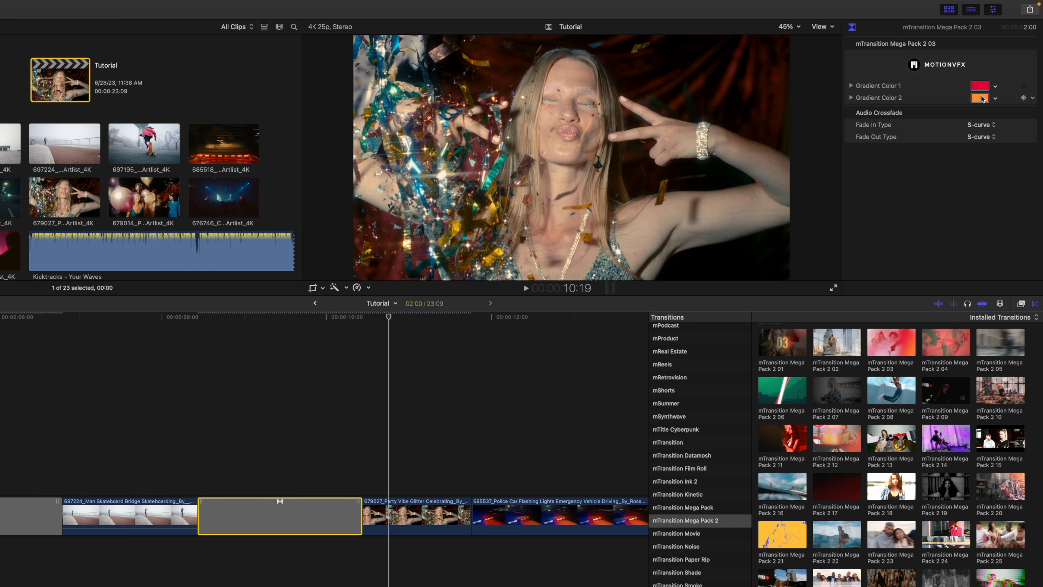
Step: Set Gradient Color 1 to dark blue and Gradient Color 2 to a muted gold
{"action": "left_click", "coordinate": [979, 86]}
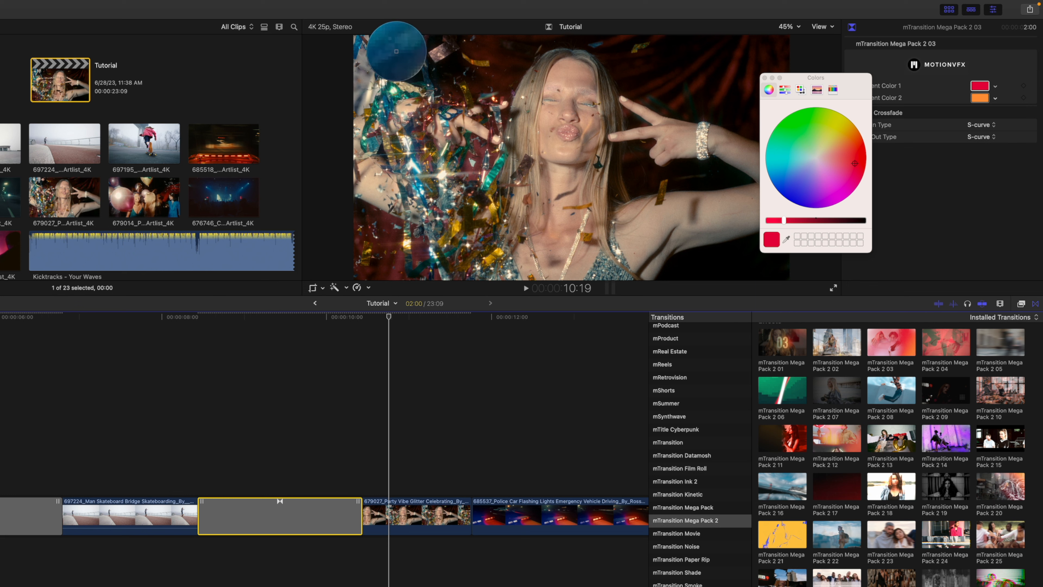
{"action": "left_click", "coordinate": [785, 172]}
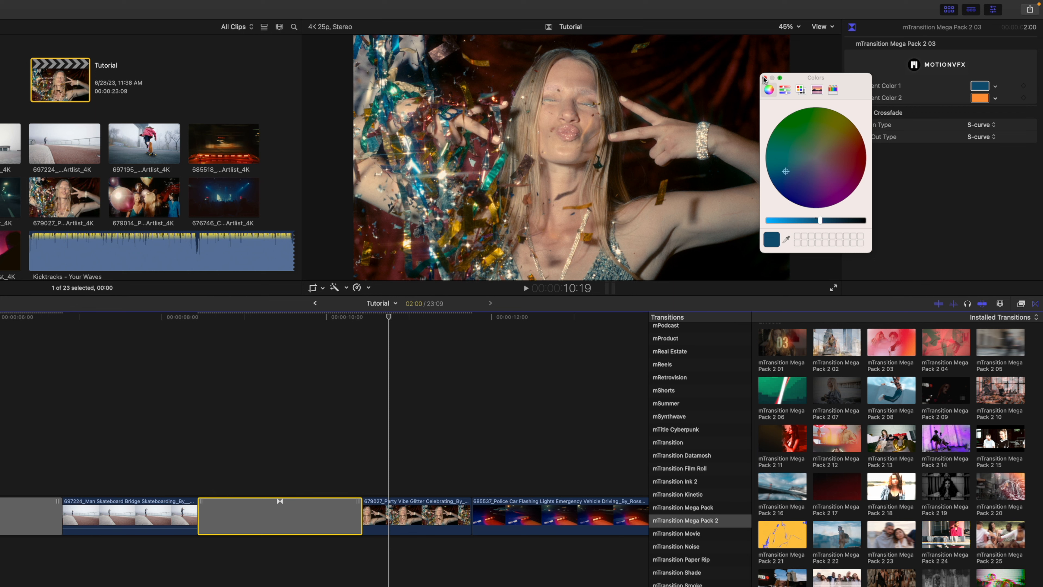
{"action": "left_click", "coordinate": [980, 98]}
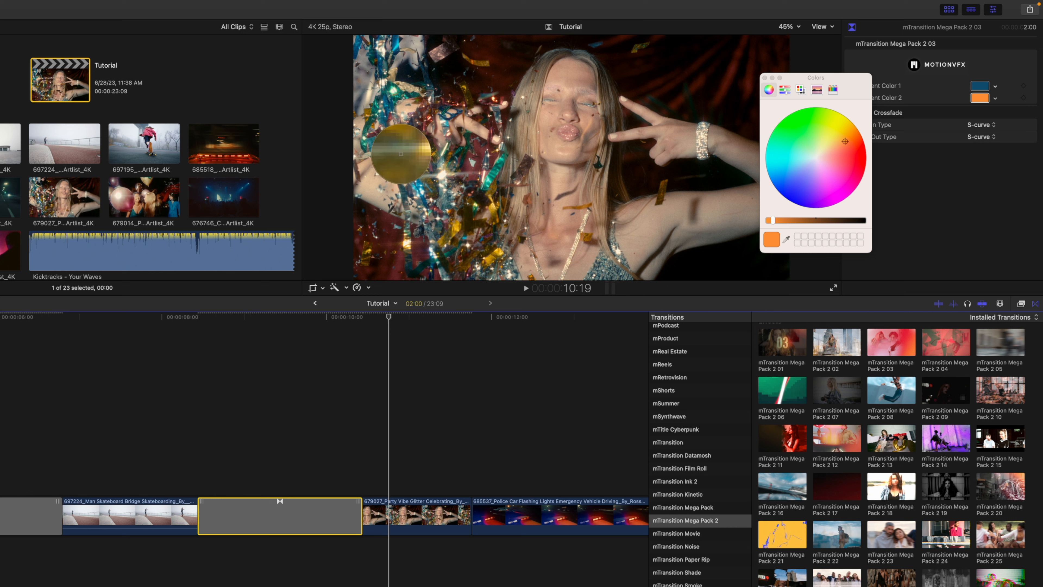
{"action": "left_click", "coordinate": [839, 133]}
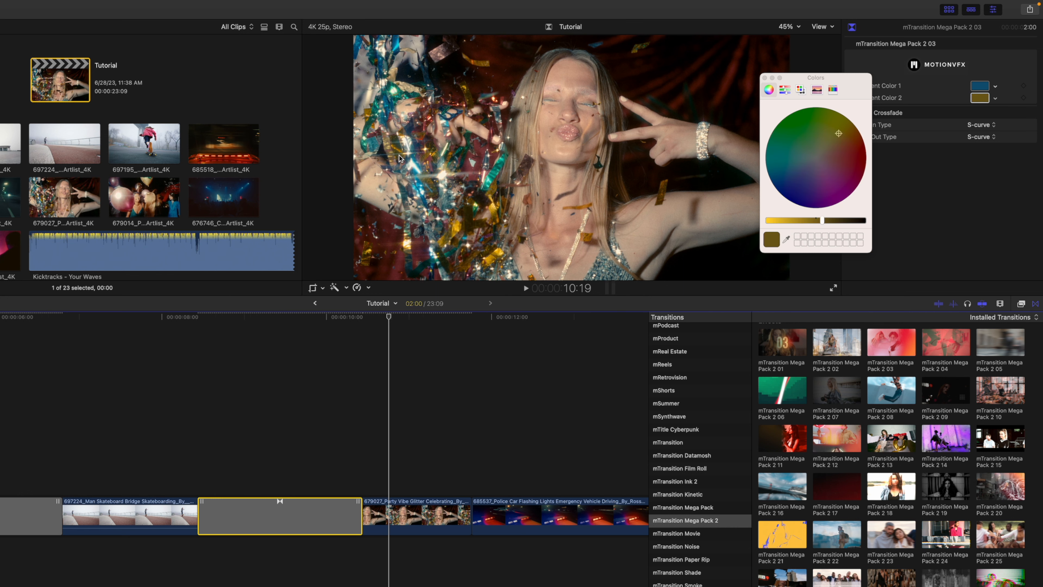
{"action": "mouse_move", "coordinate": [506, 160]}
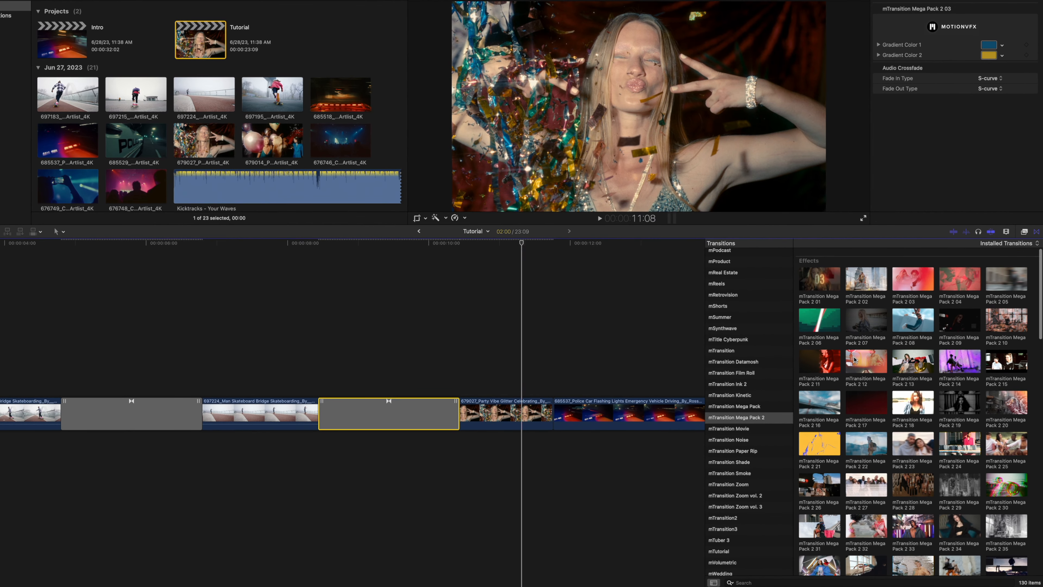
Step: Reveal the Mega Pack 2 51 transition's four empty drop zones in the Inspector
{"action": "scroll", "scroll_direction": "down", "scroll_amount": 3}
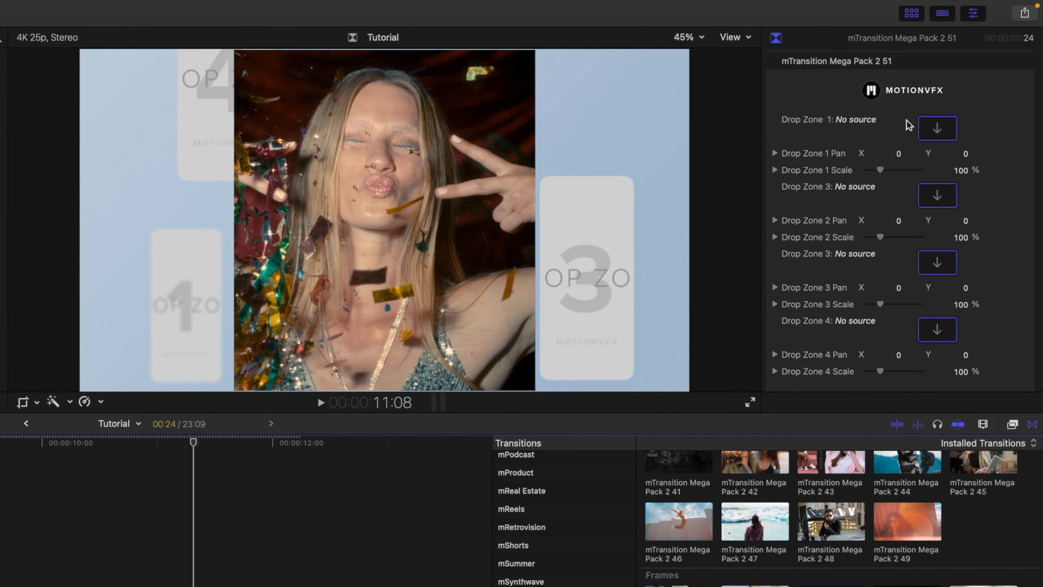
Step: Assign party clips, including the dancing clip, as sources for the first two drop zones
{"action": "left_click", "coordinate": [937, 127]}
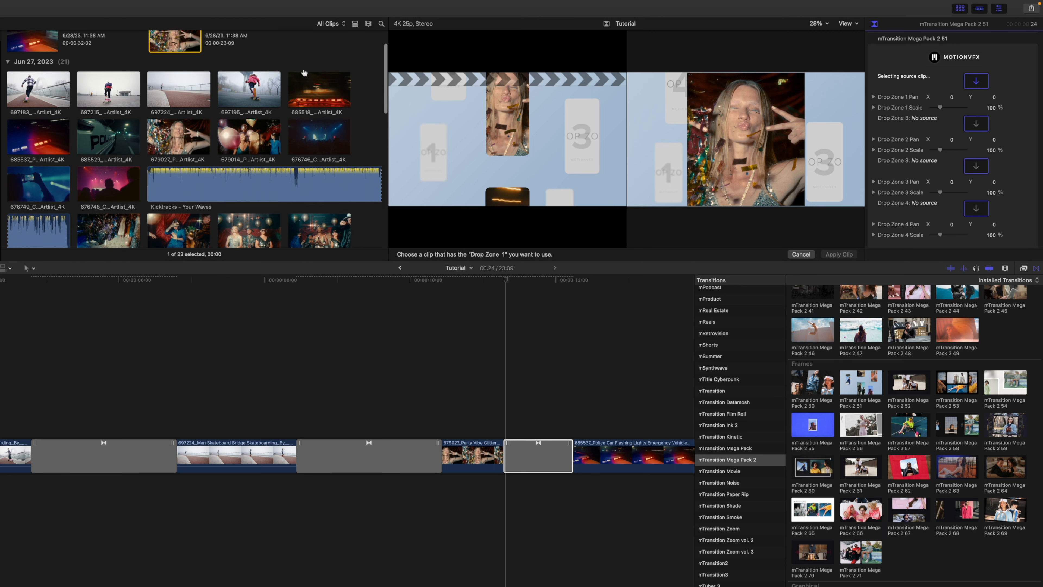
{"action": "mouse_move", "coordinate": [280, 122]}
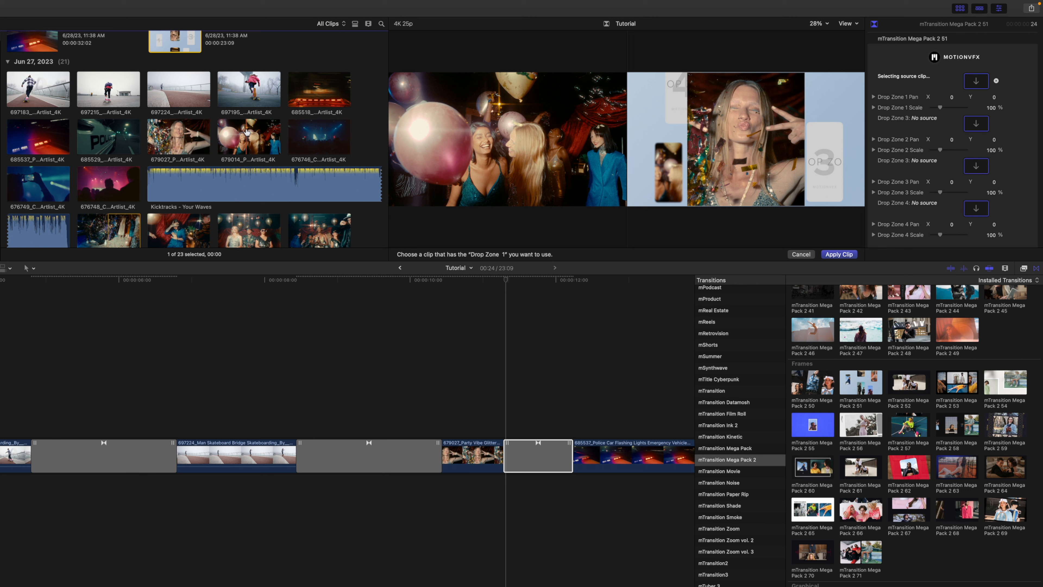
{"action": "mouse_move", "coordinate": [469, 154]}
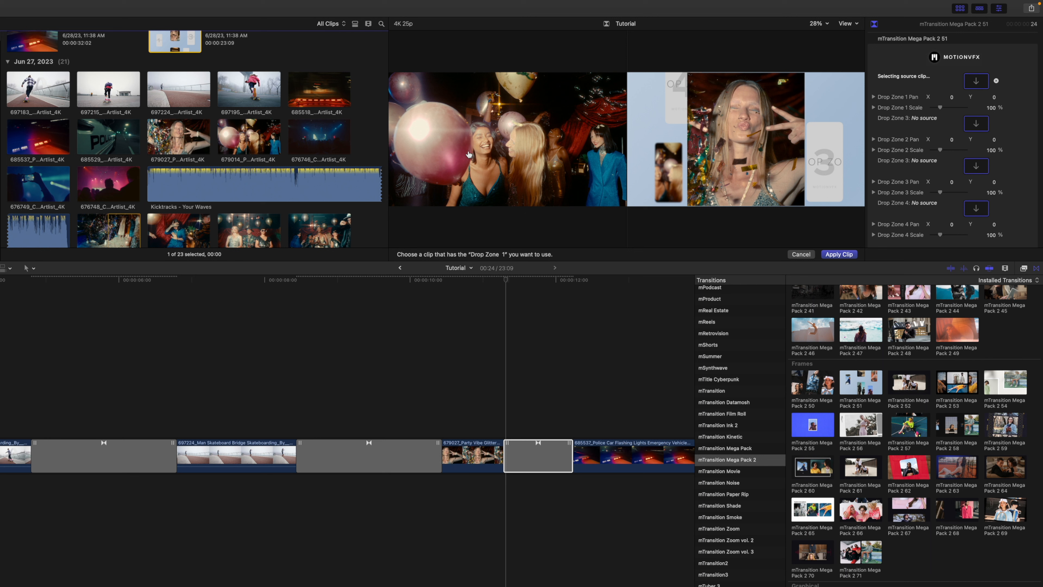
{"action": "mouse_move", "coordinate": [717, 231]}
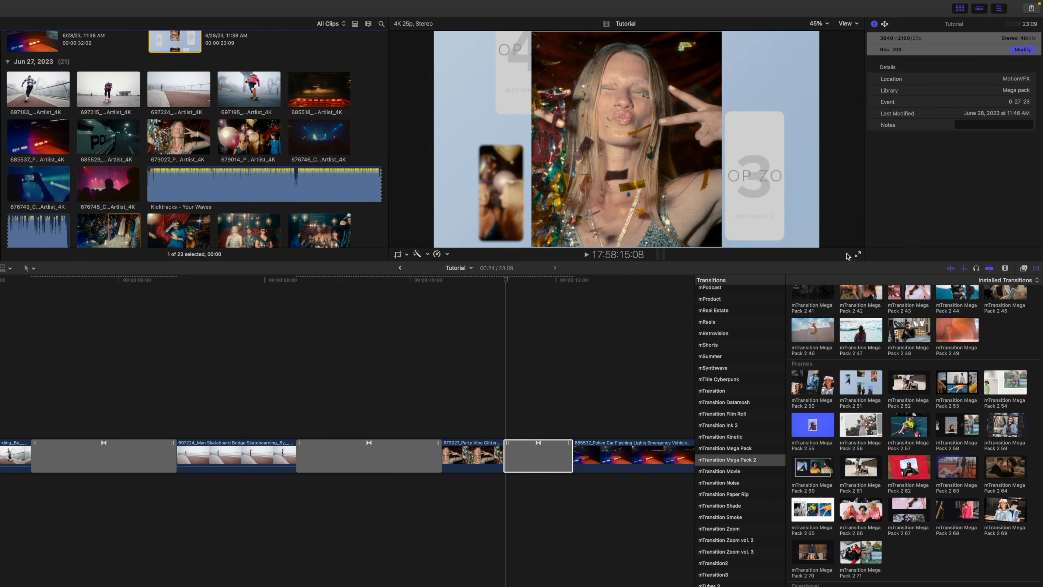
{"action": "mouse_move", "coordinate": [501, 184]}
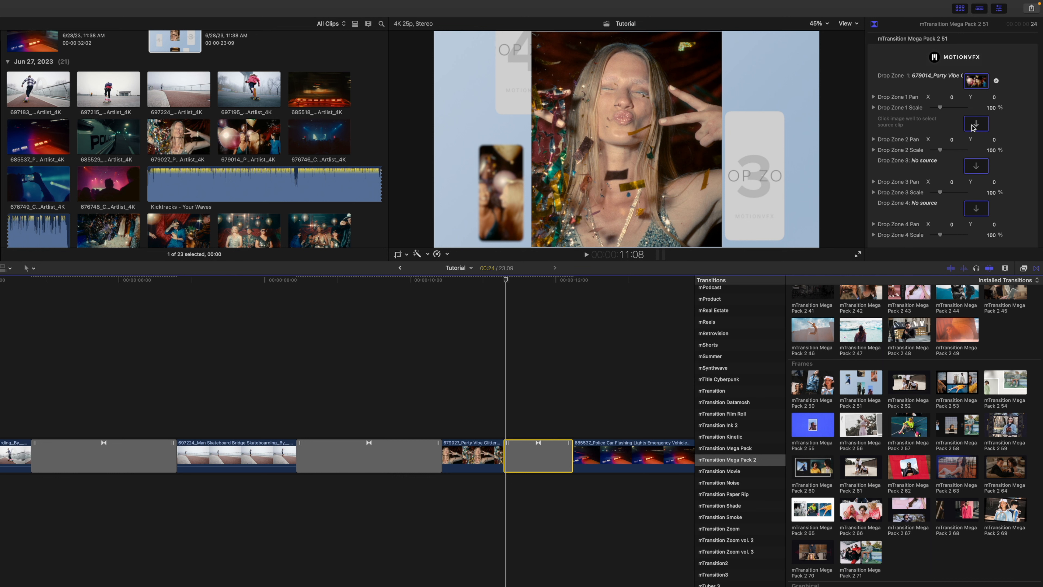
{"action": "left_click", "coordinate": [975, 124]}
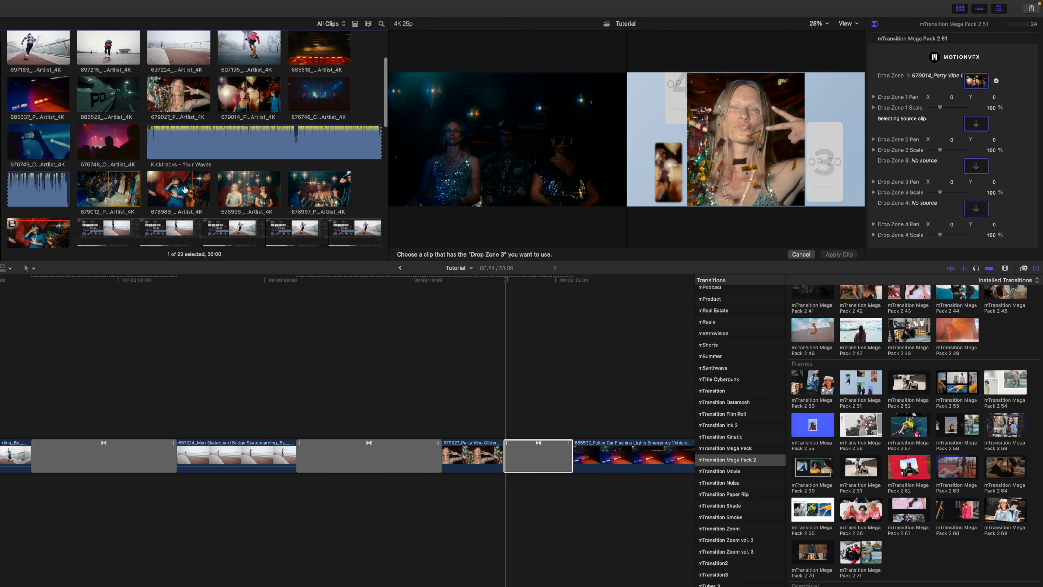
{"action": "left_click", "coordinate": [177, 193]}
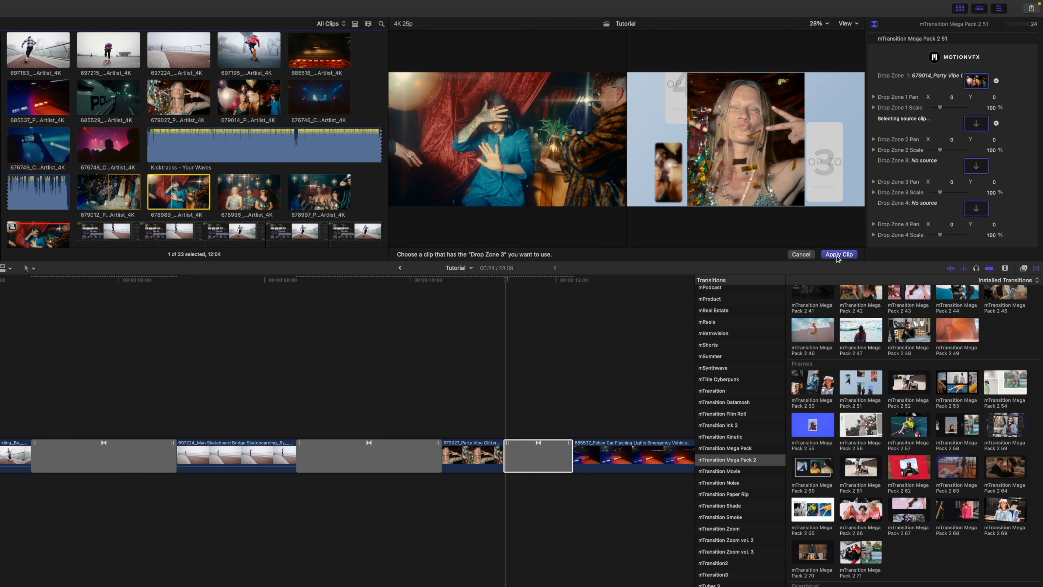
{"action": "left_click", "coordinate": [839, 254]}
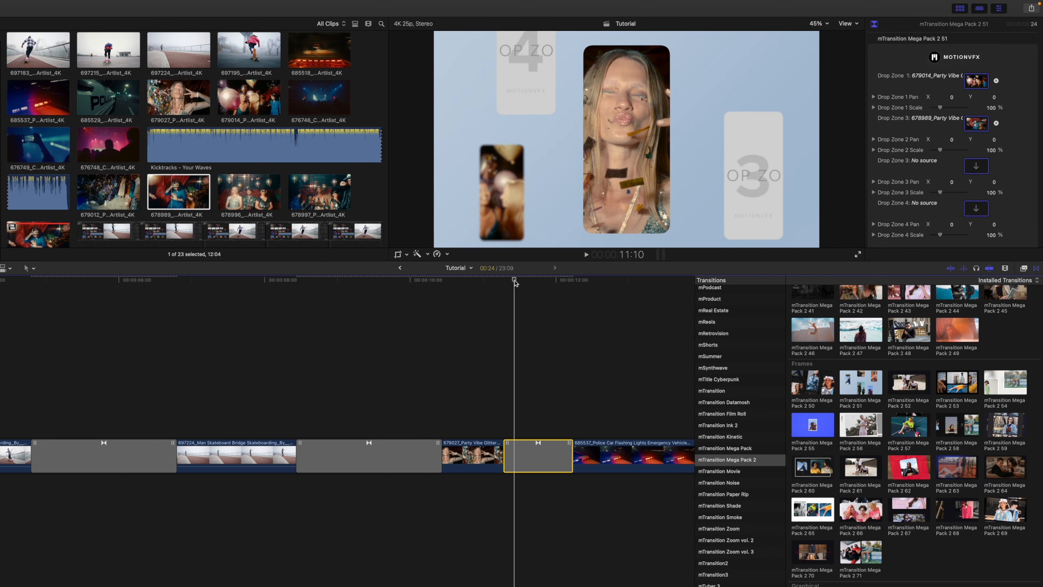
{"action": "mouse_move", "coordinate": [1028, 161]}
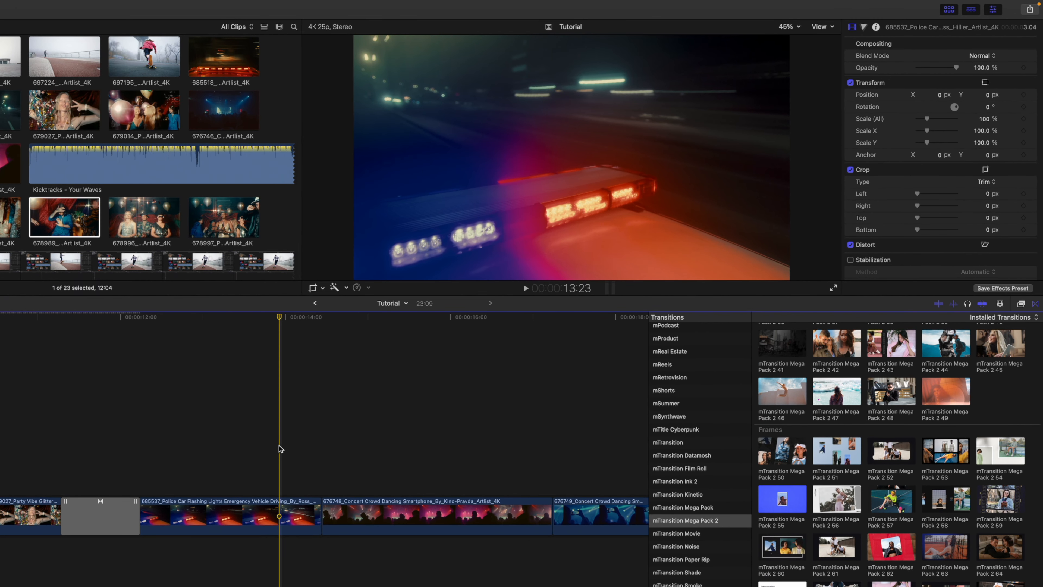
Step: Find the Graphical squiggle-line Mega Pack 2 74 and place it between the police car and concert clips
{"action": "scroll", "scroll_direction": "down", "scroll_amount": 3}
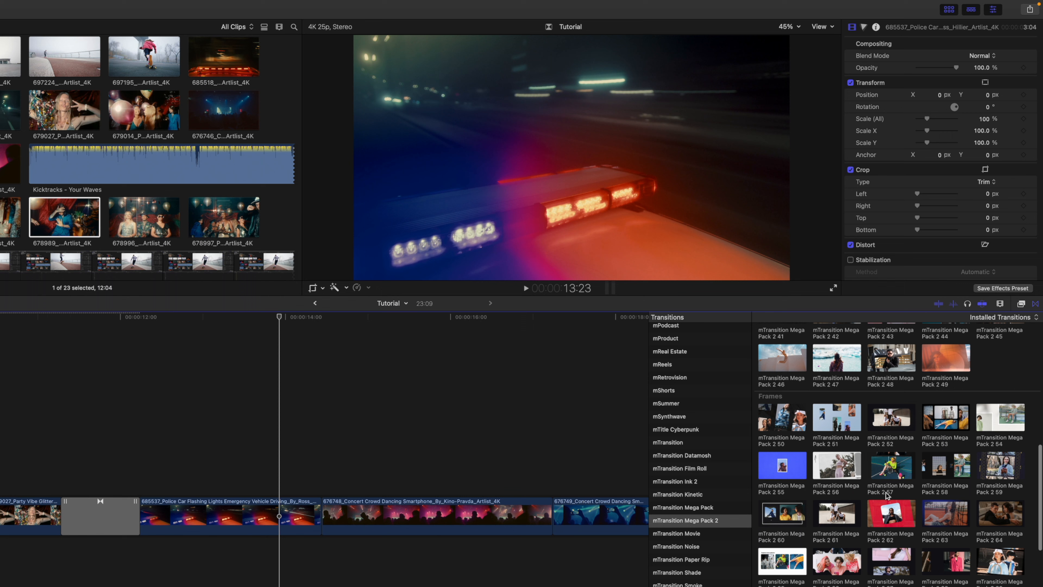
{"action": "scroll", "scroll_direction": "down", "scroll_amount": 3}
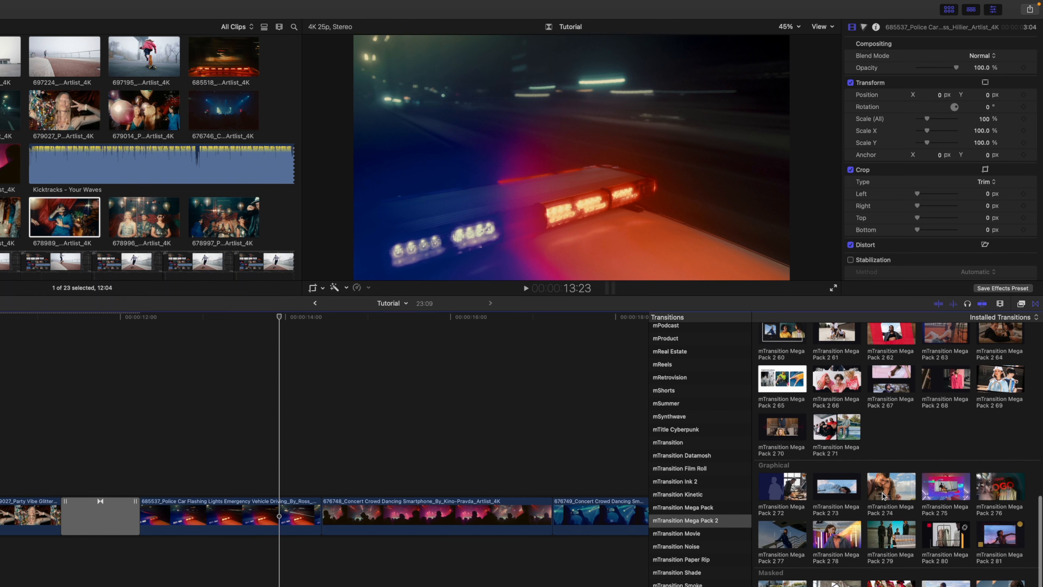
{"action": "scroll", "scroll_direction": "down", "scroll_amount": 3}
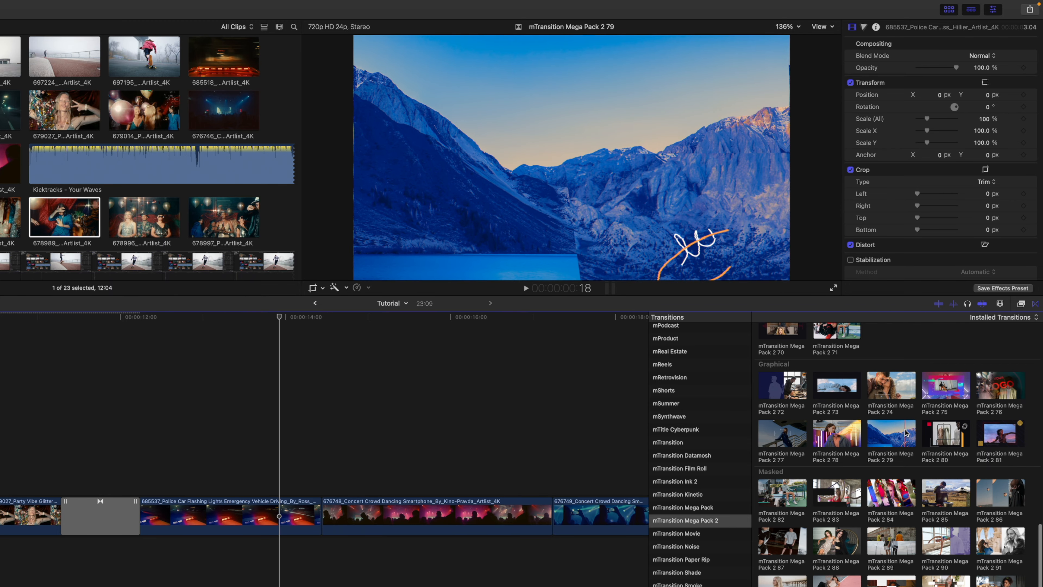
{"action": "left_click", "coordinate": [891, 385]}
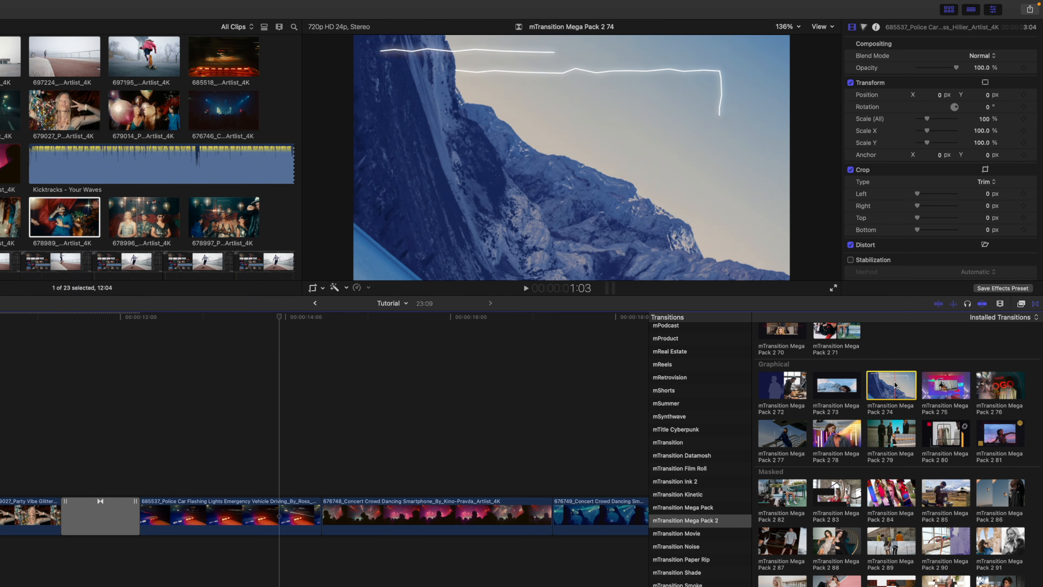
{"action": "left_click", "coordinate": [320, 516]}
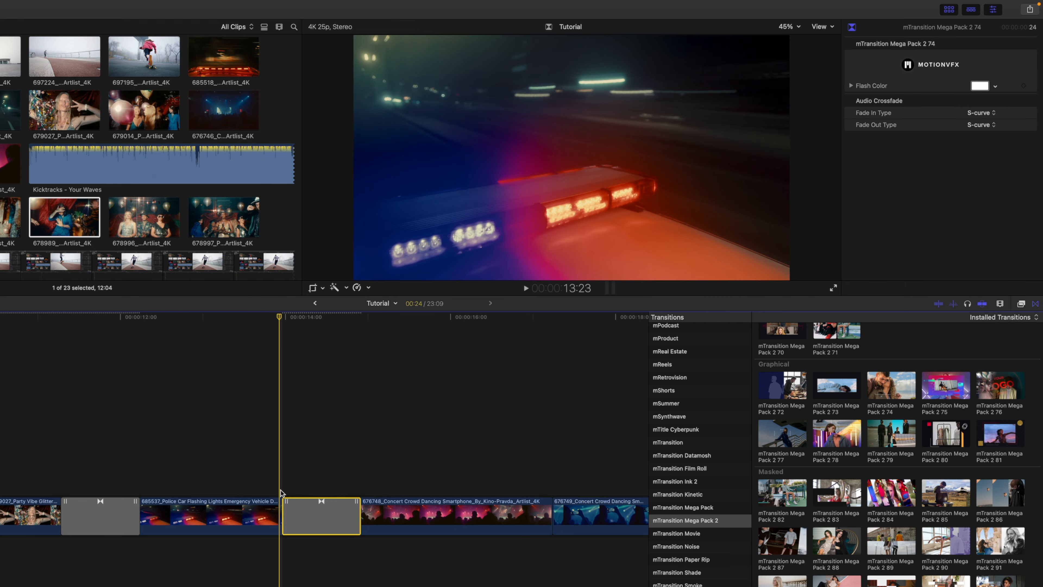
Step: Change the Mega Pack 2 74 transition's Flash Color from white to pink
{"action": "left_click", "coordinate": [525, 288]}
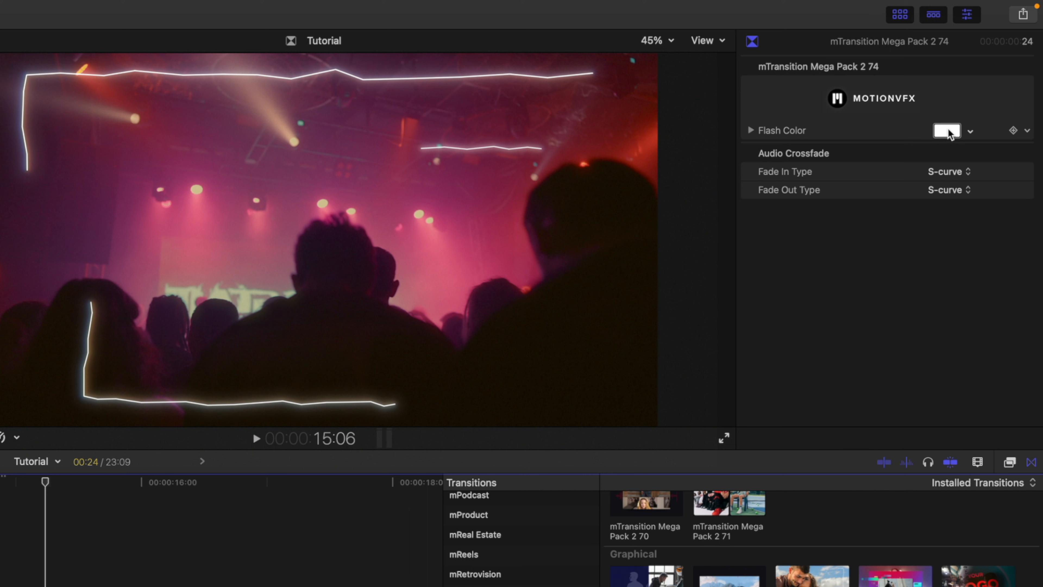
{"action": "left_click", "coordinate": [945, 130]}
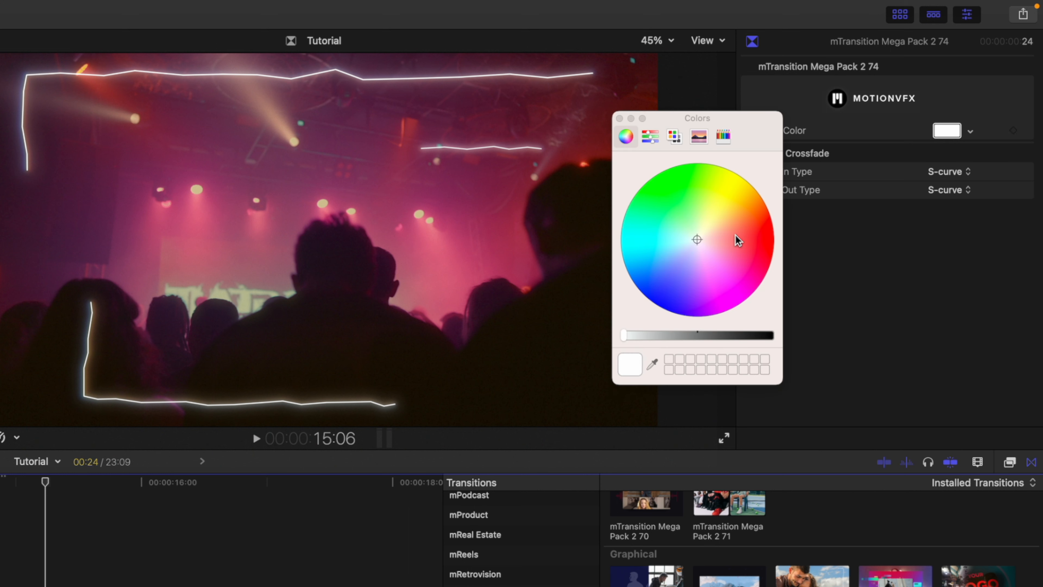
{"action": "left_click", "coordinate": [768, 242]}
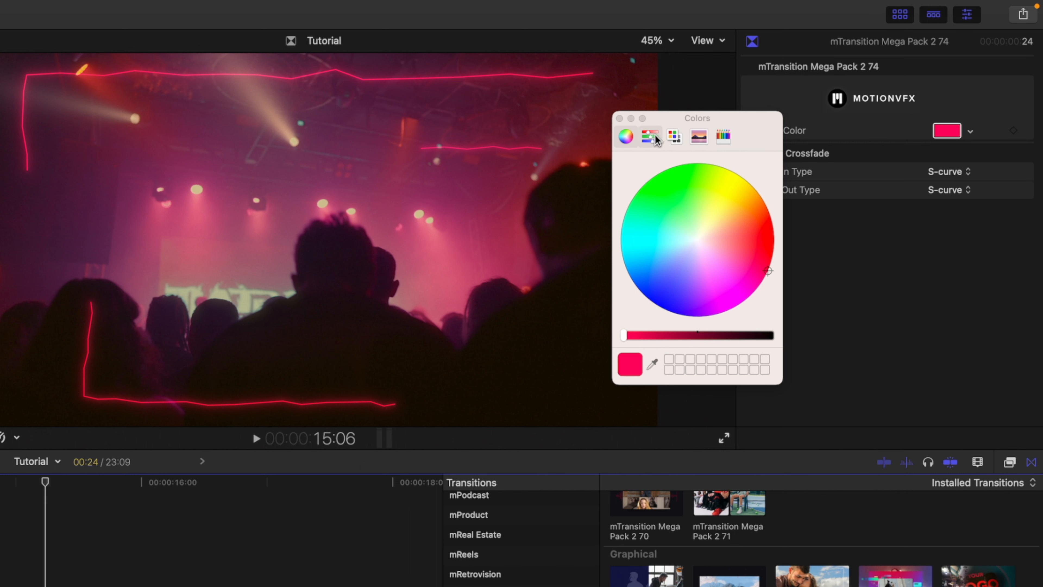
{"action": "left_click", "coordinate": [624, 137]}
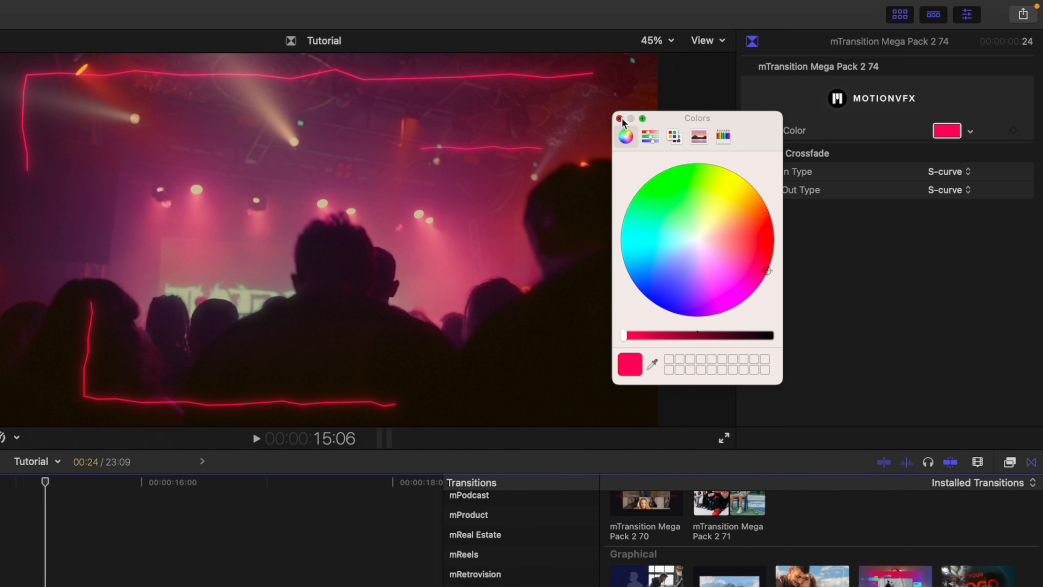
{"action": "left_click", "coordinate": [619, 119]}
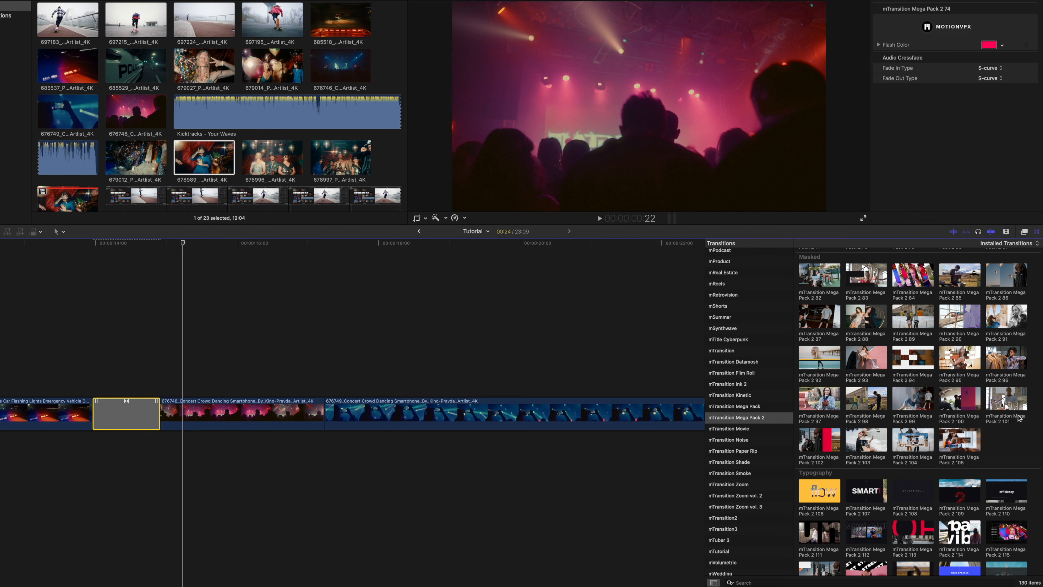
{"action": "mouse_move", "coordinate": [1019, 380]}
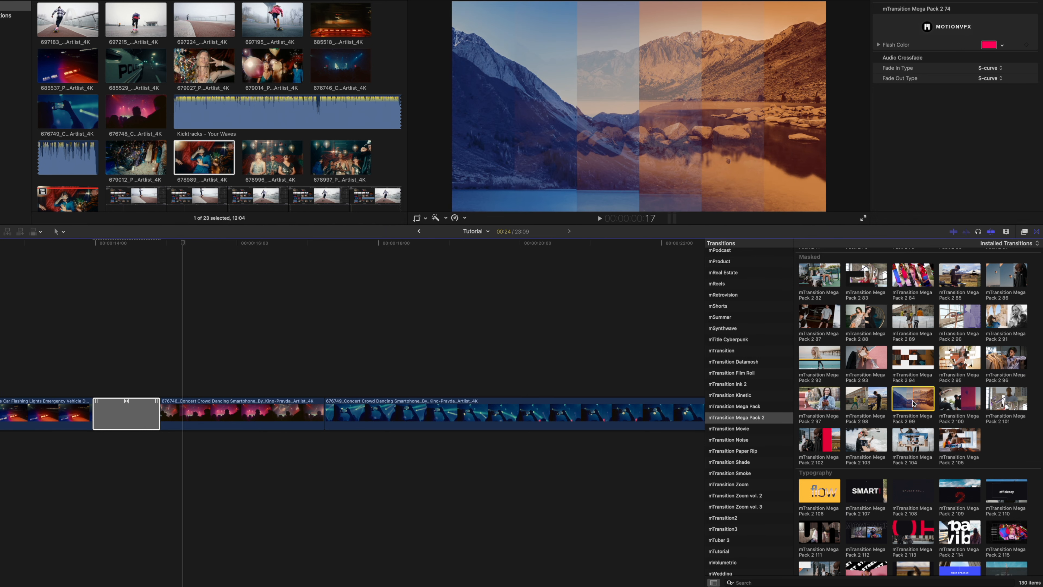
Step: Place the masked Mega Pack 2 99 transition between the two concert crowd clips
{"action": "left_click", "coordinate": [361, 418]}
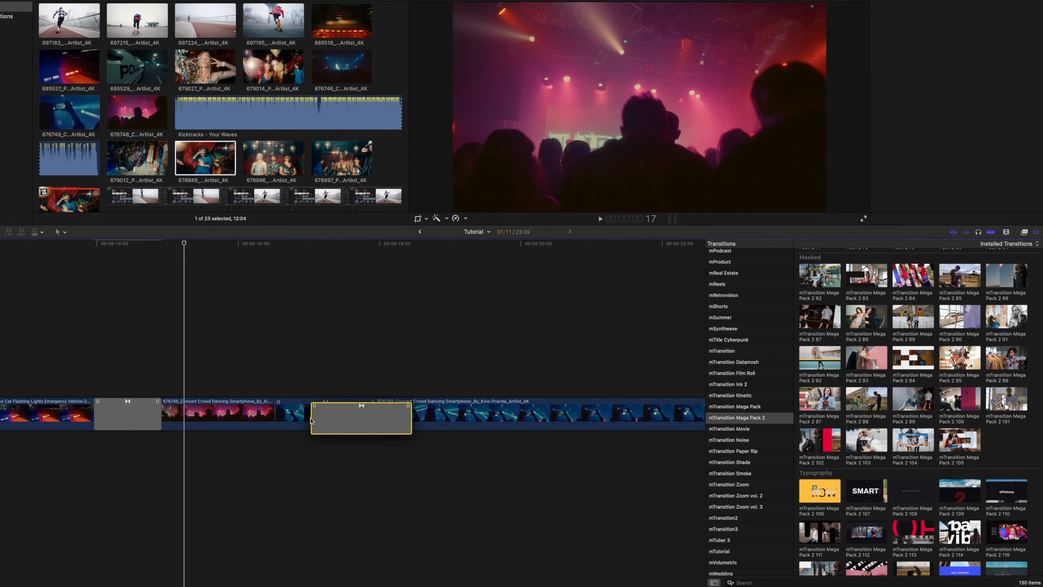